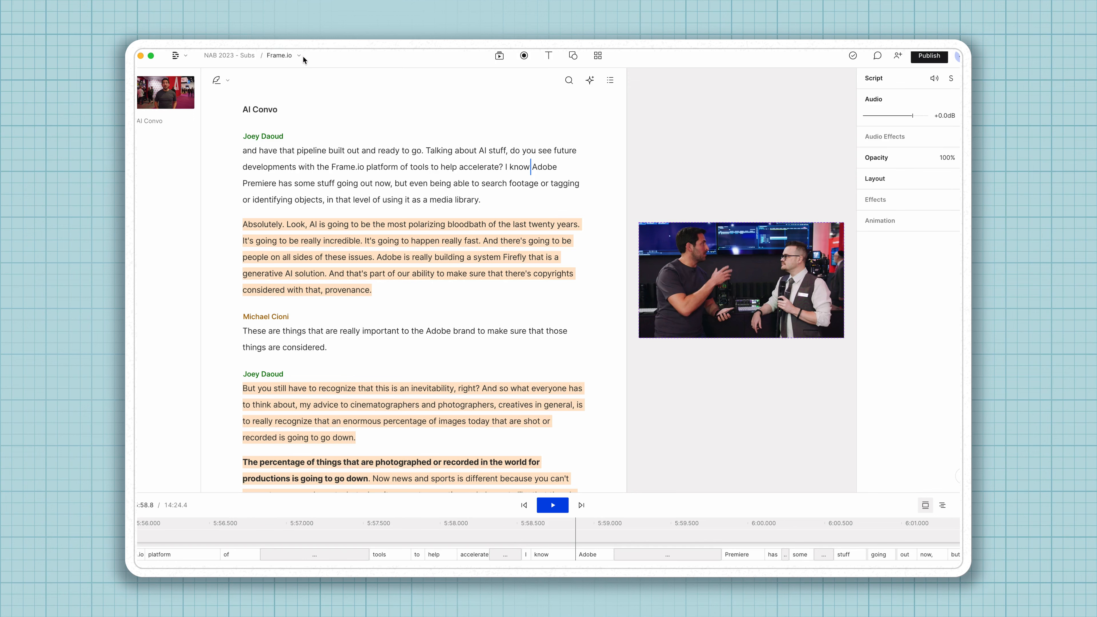
Switch to the Frame.io composition from the project's composition list.
{"action": "left_click", "coordinate": [299, 55]}
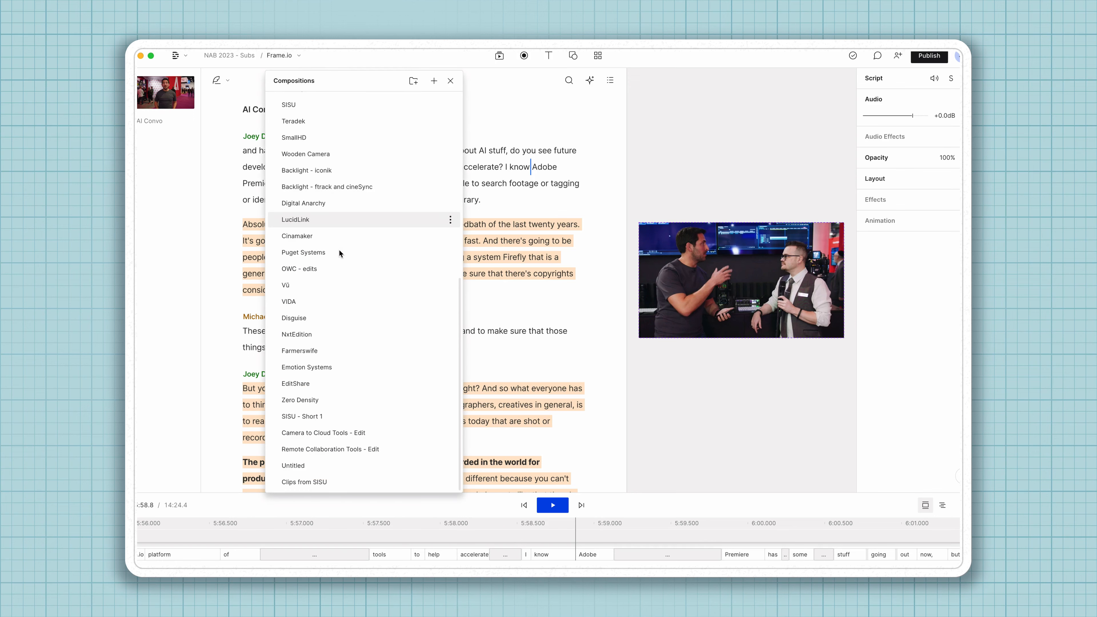
{"action": "left_click", "coordinate": [450, 81]}
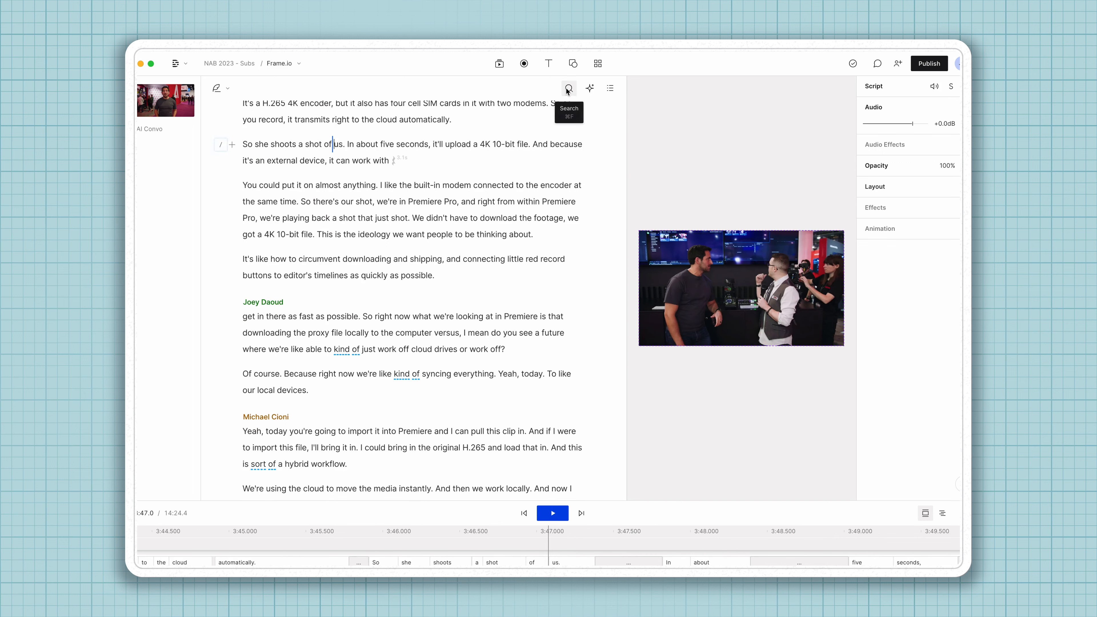
Search the transcript for 'Adobe' and jump playback to the second of its 5 matches.
{"action": "left_click", "coordinate": [570, 88]}
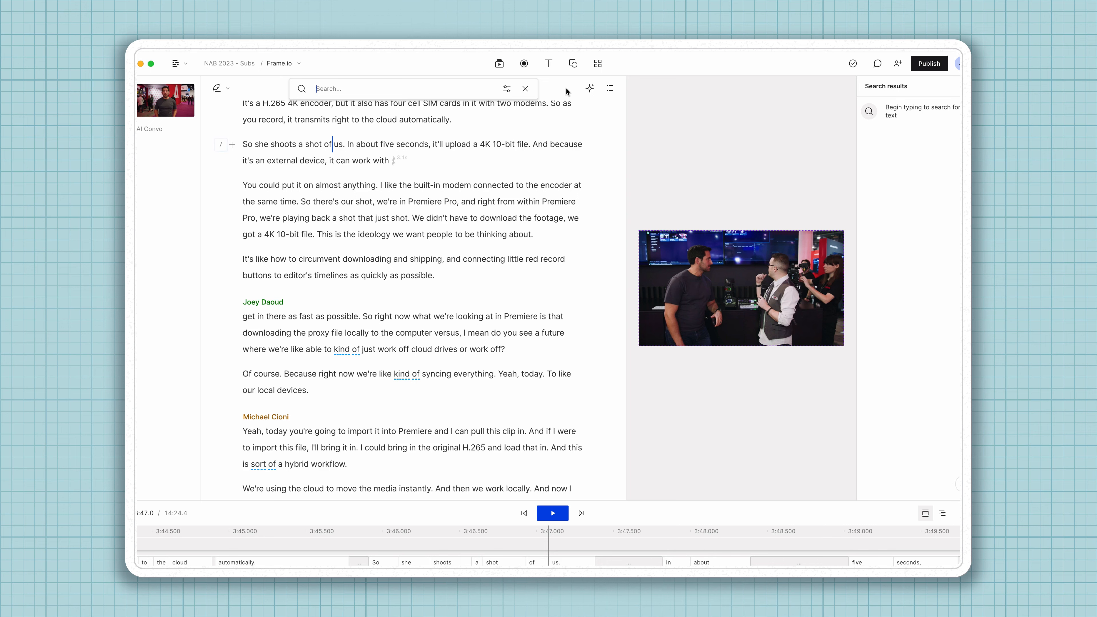
{"action": "type", "text": "A"}
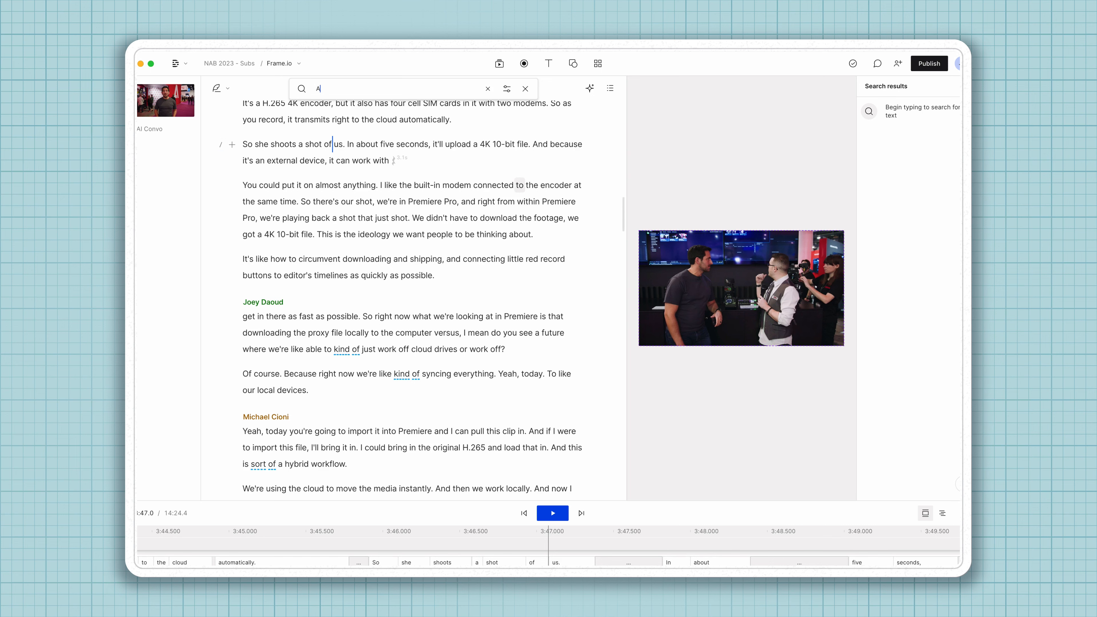
{"action": "type", "text": "Adobe"}
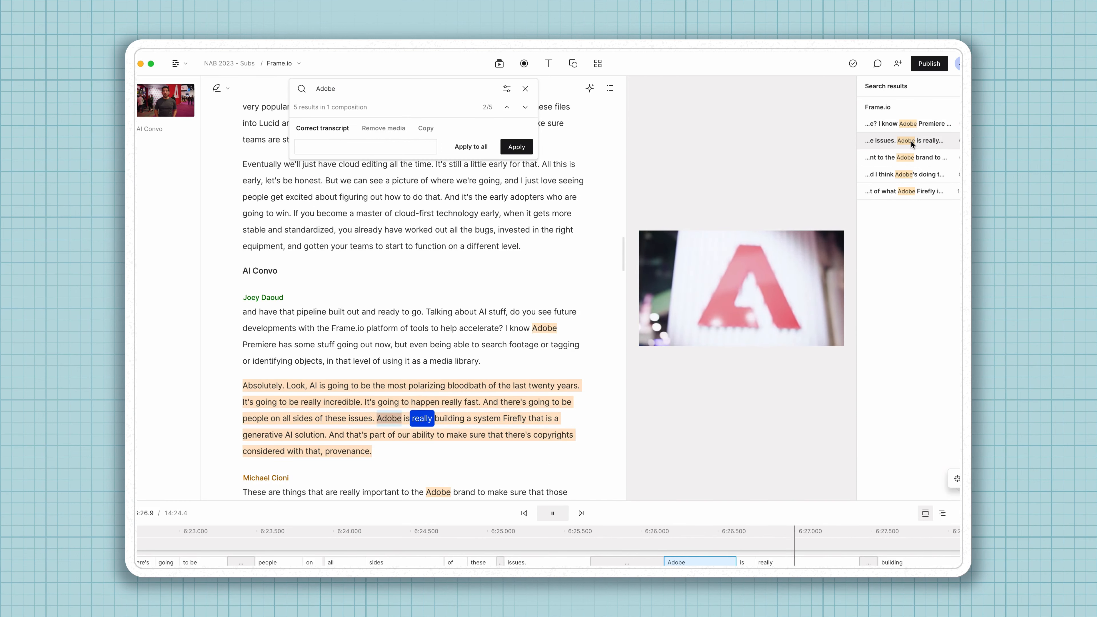
{"action": "left_click", "coordinate": [553, 513]}
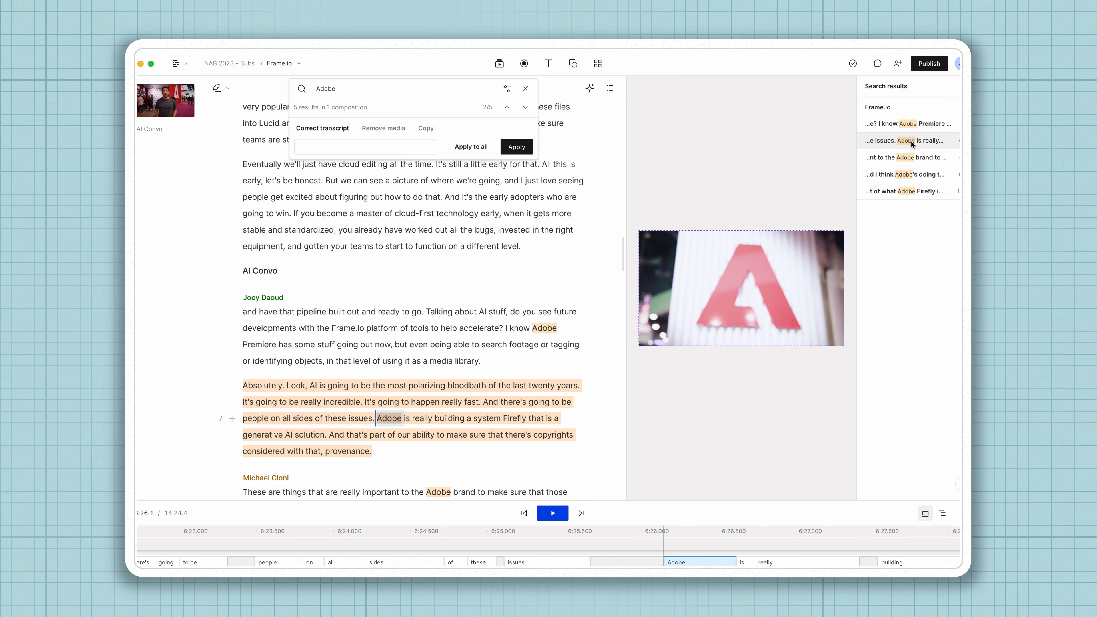
{"action": "mouse_move", "coordinate": [913, 159]}
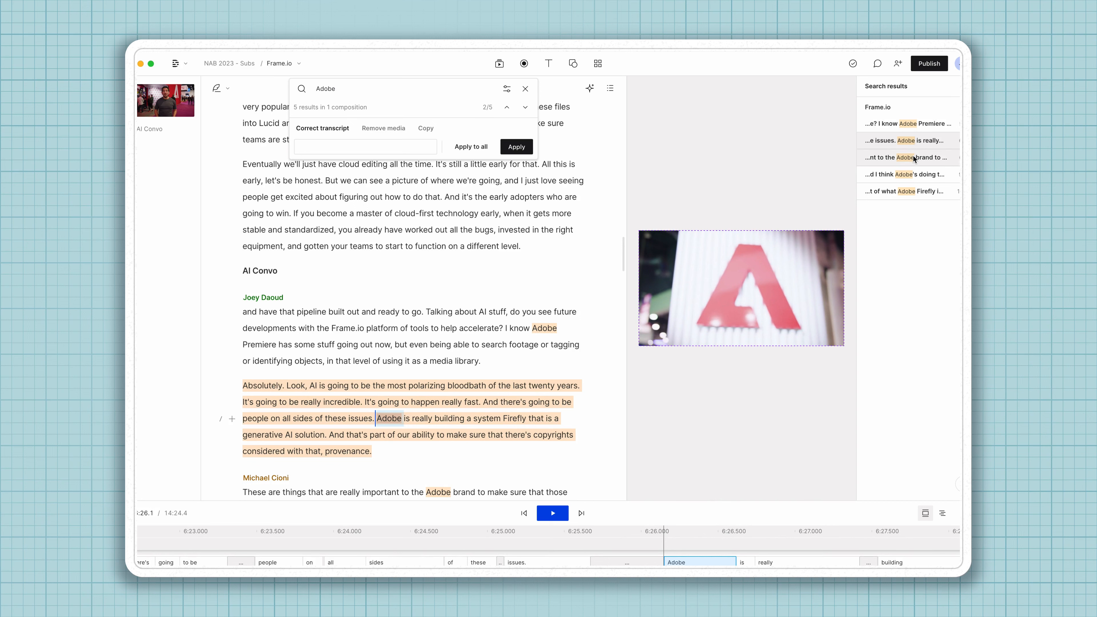
{"action": "mouse_move", "coordinate": [862, 160]}
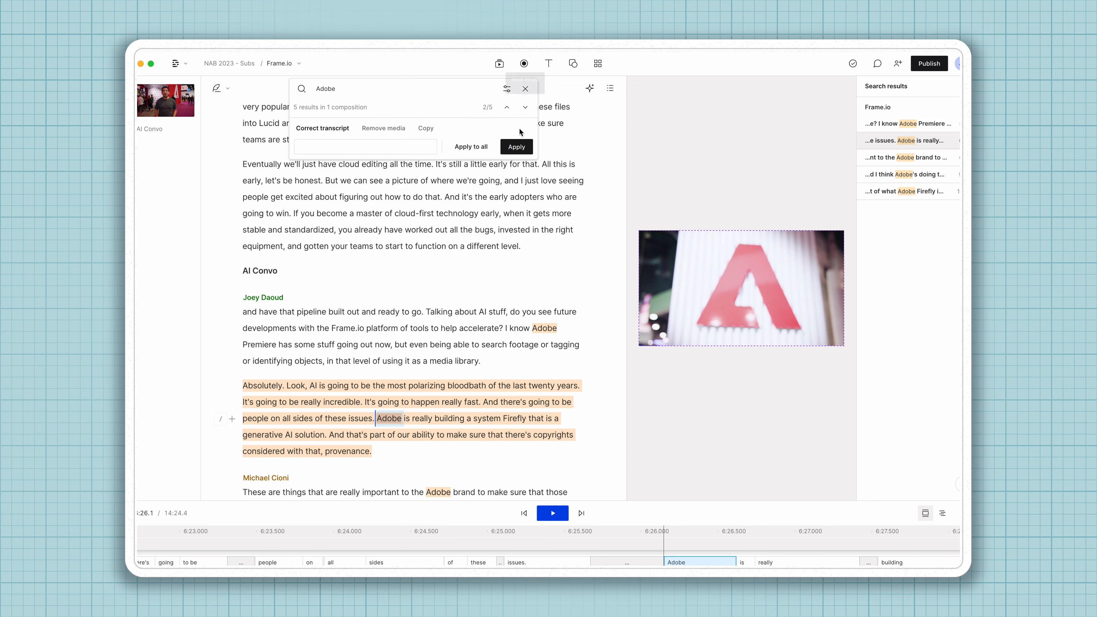
{"action": "mouse_move", "coordinate": [507, 89]}
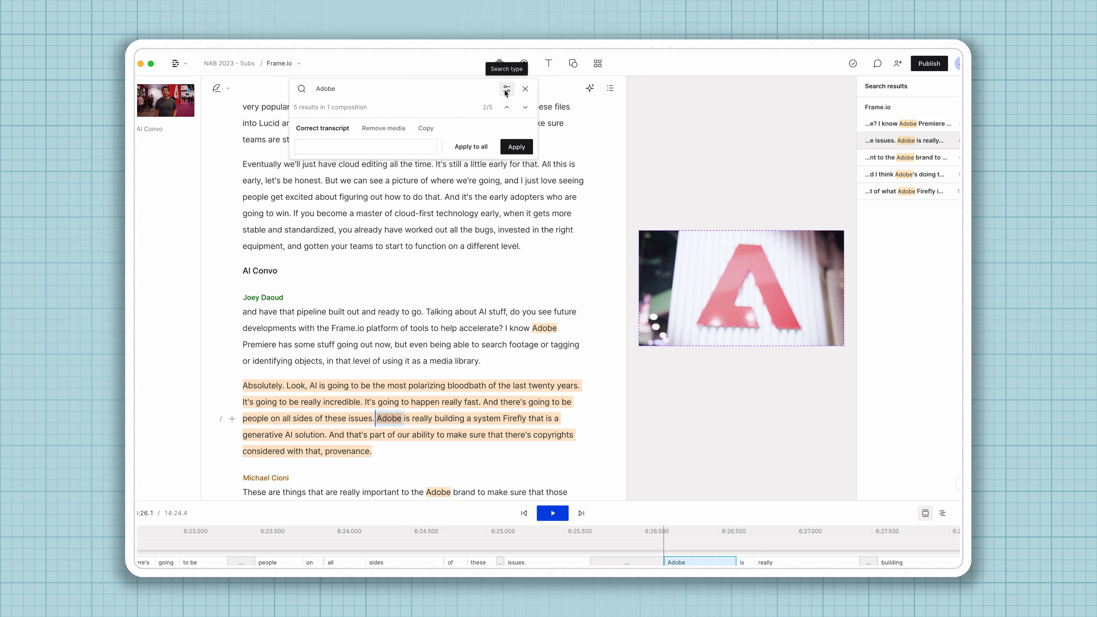
Untick 'Only current composition' so the Adobe search lists 29 matches across 9 compositions.
{"action": "left_click", "coordinate": [507, 88]}
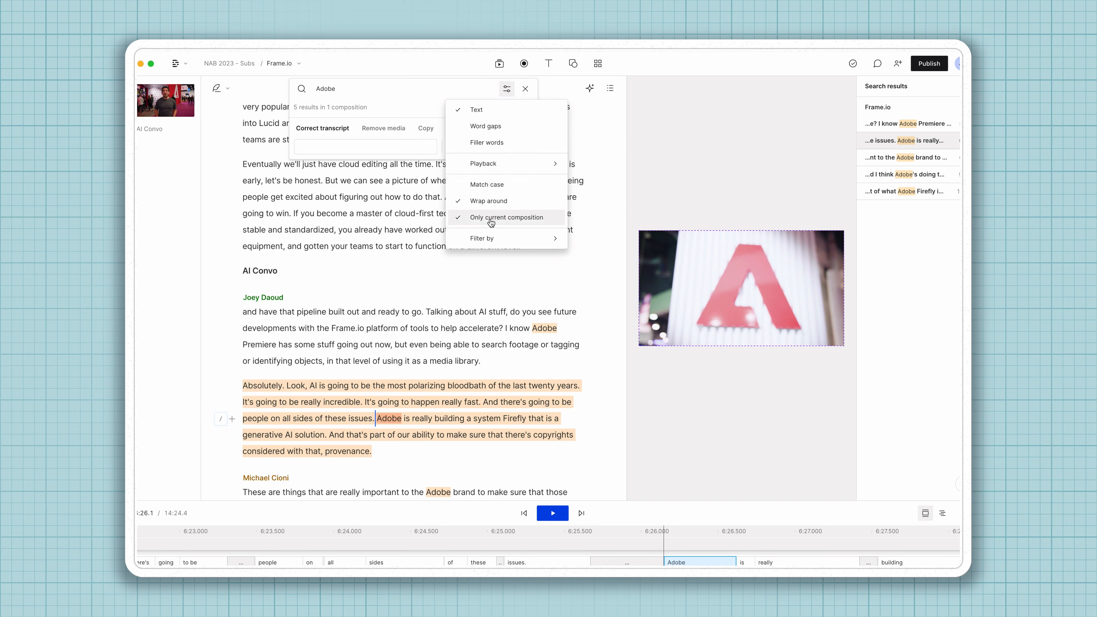
{"action": "left_click", "coordinate": [491, 217]}
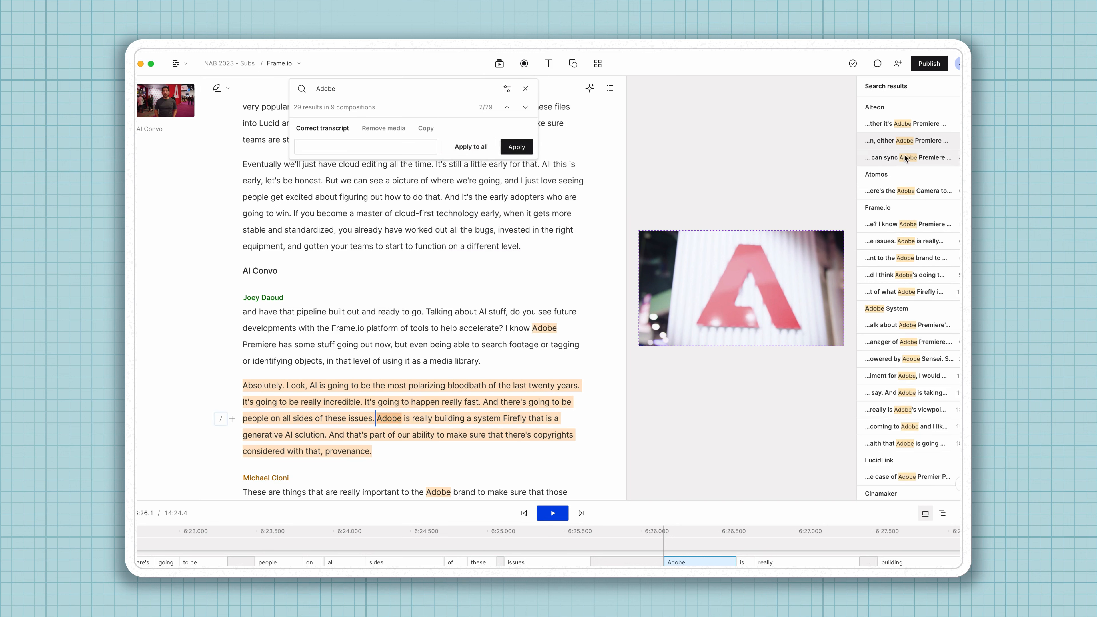
{"action": "mouse_move", "coordinate": [898, 212]}
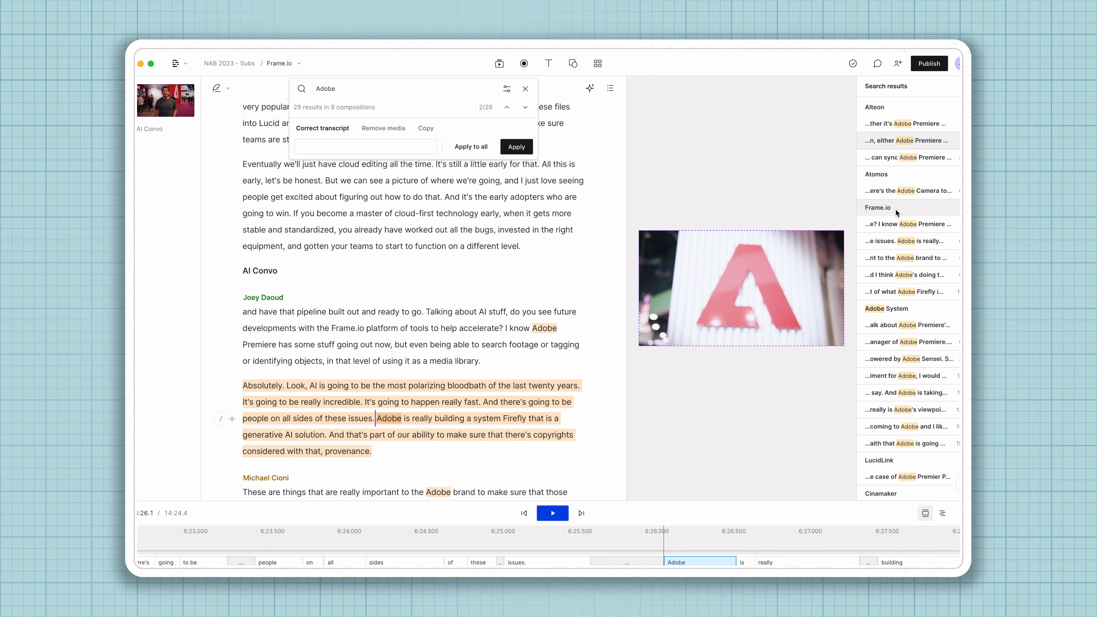
{"action": "mouse_move", "coordinate": [917, 193]}
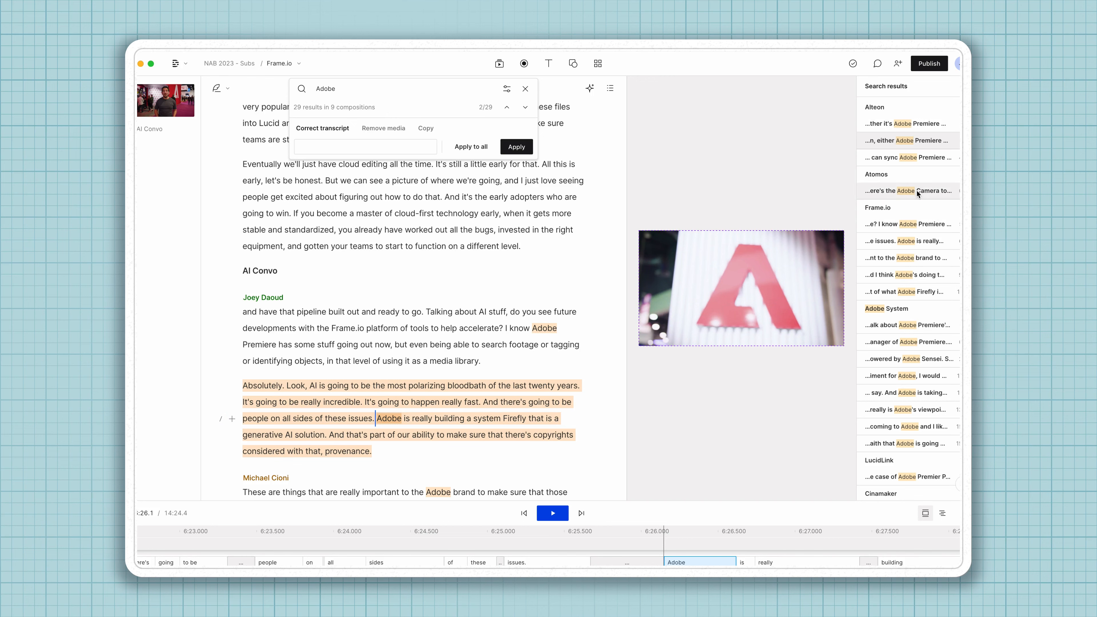
{"action": "scroll", "scroll_direction": "down", "scroll_amount": 3}
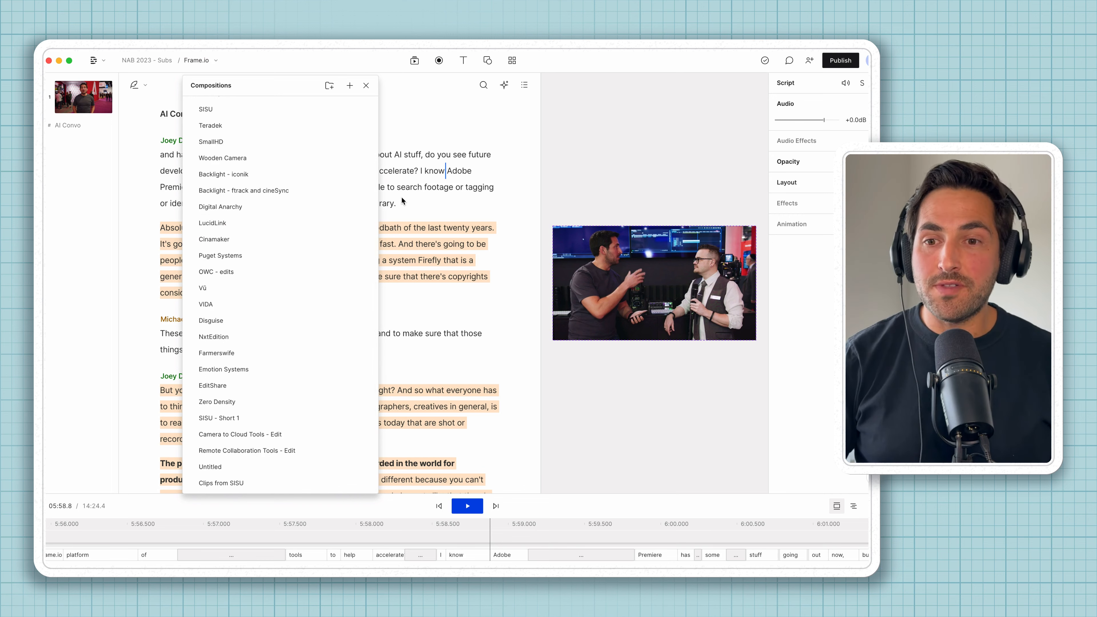
Play the LucidLink Adobe match briefly, then return to the Frame.io composition with search closed.
{"action": "left_click", "coordinate": [365, 86]}
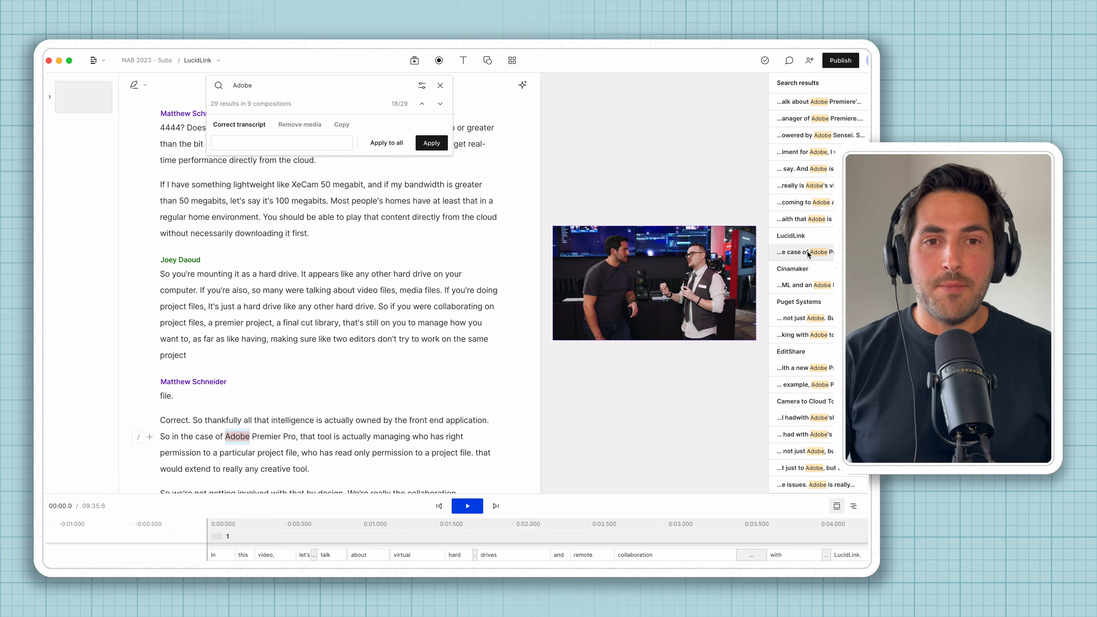
{"action": "left_click", "coordinate": [467, 507]}
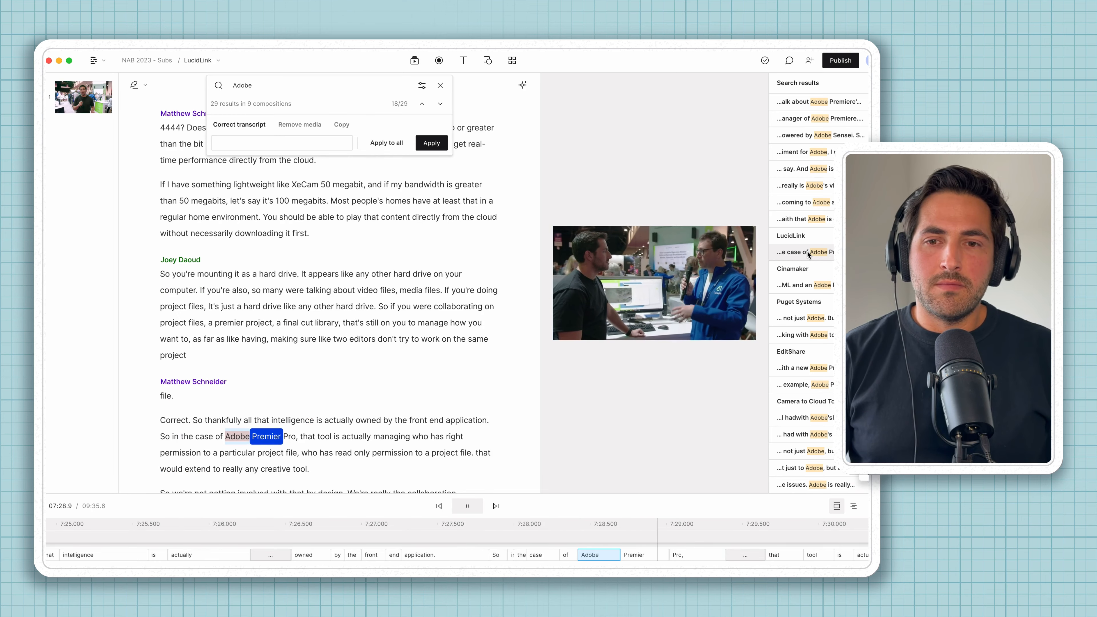
{"action": "left_click", "coordinate": [467, 506]}
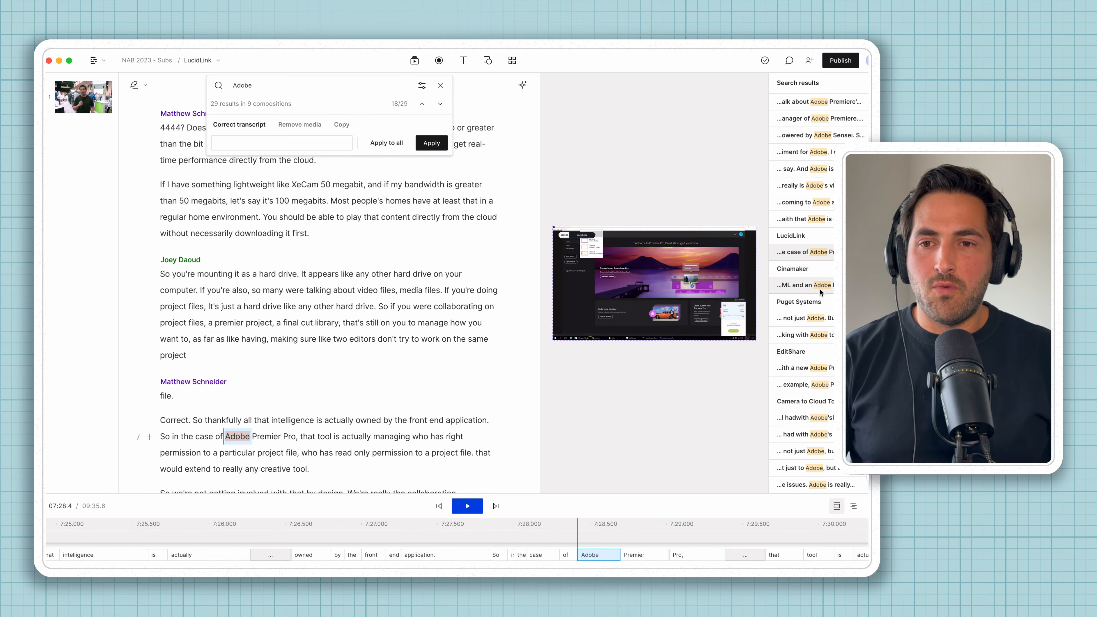
{"action": "left_click", "coordinate": [421, 86]}
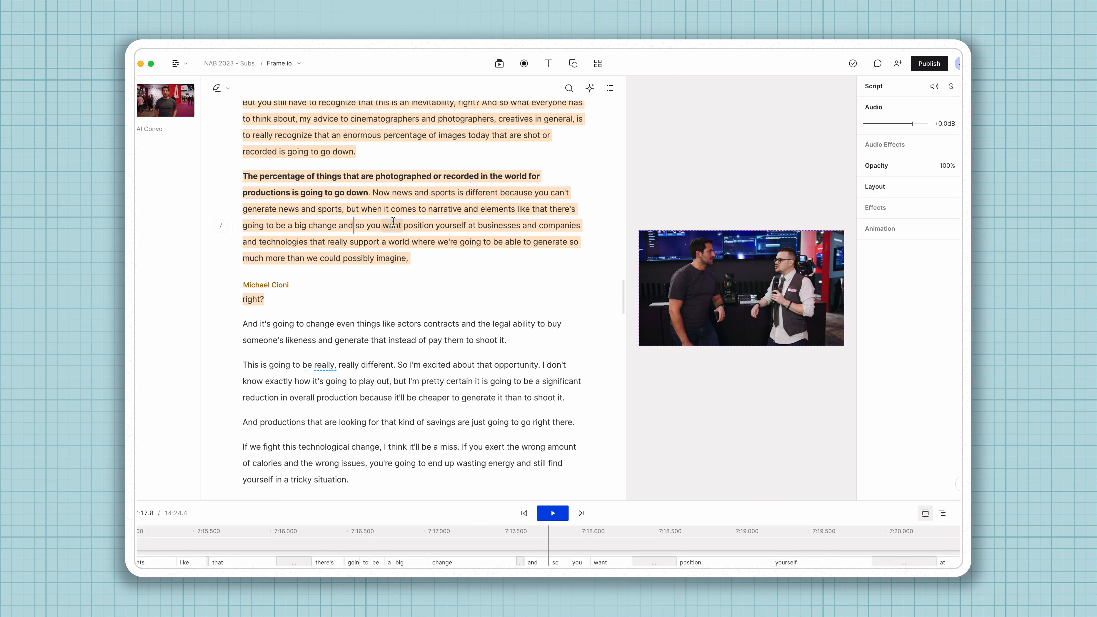
{"action": "scroll", "scroll_direction": "down", "scroll_amount": 3}
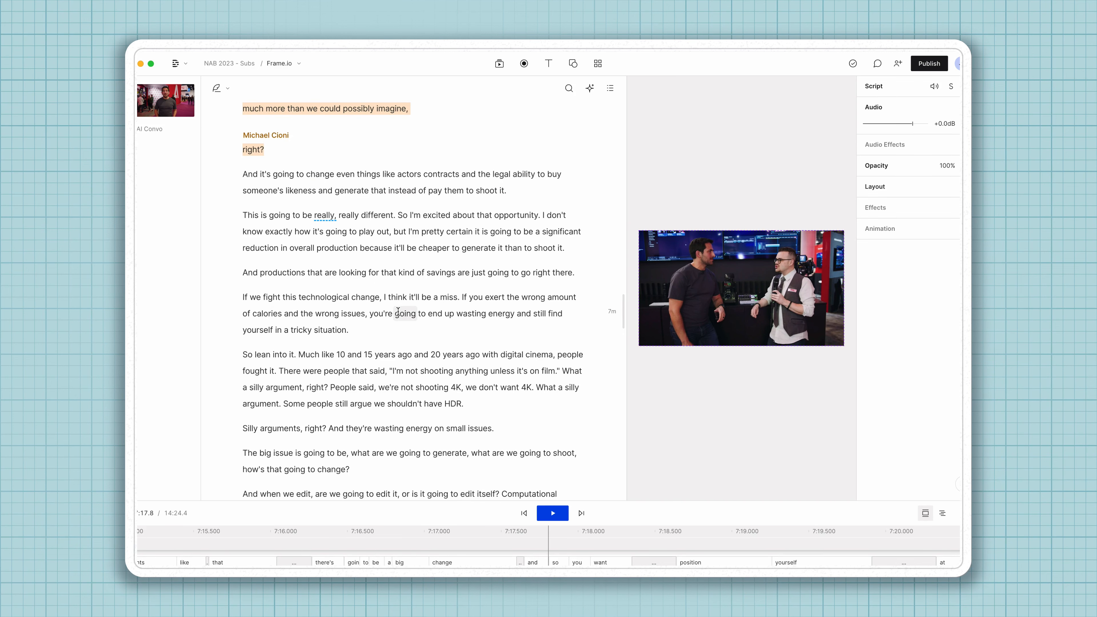
{"action": "scroll", "scroll_direction": "down", "scroll_amount": 3}
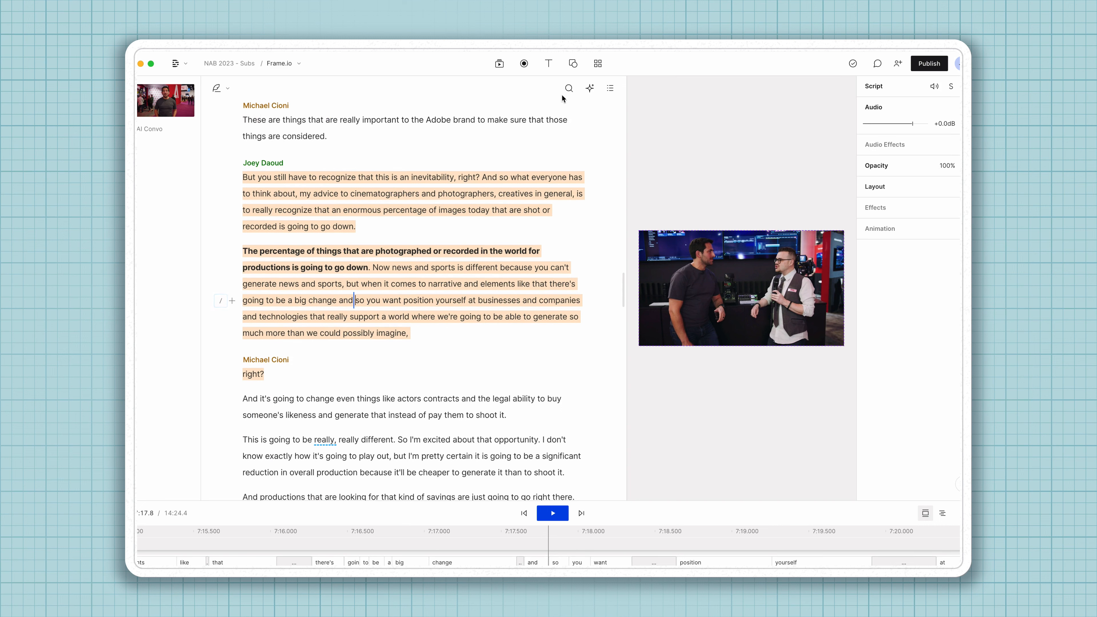
Reopen search with an empty query and filter results by the Sand highlight colour.
{"action": "left_click", "coordinate": [569, 88]}
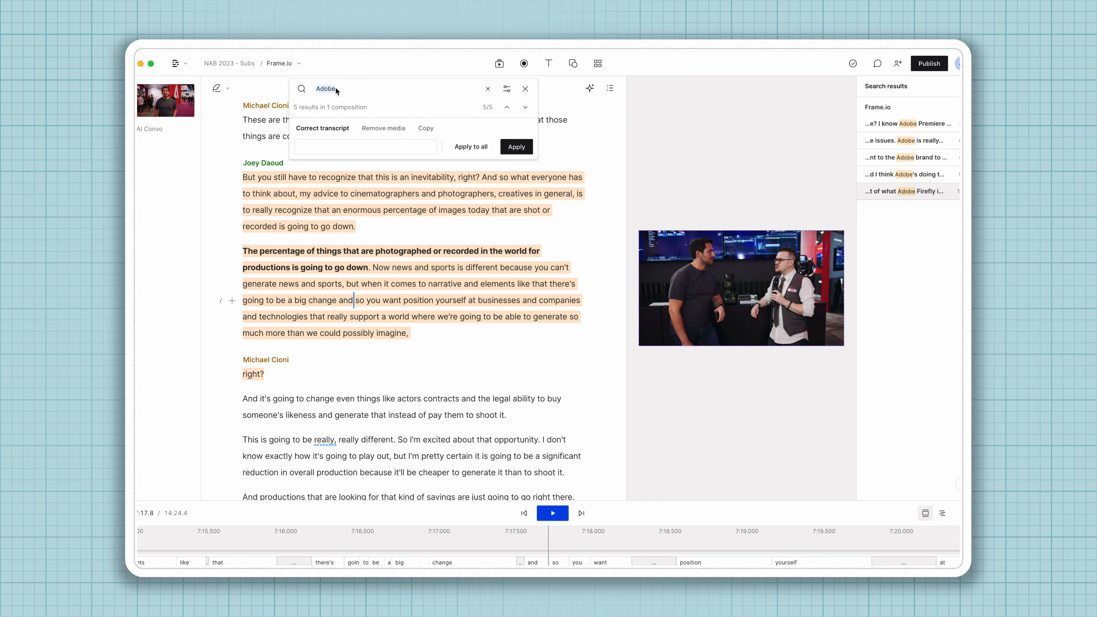
{"action": "left_click", "coordinate": [506, 88]}
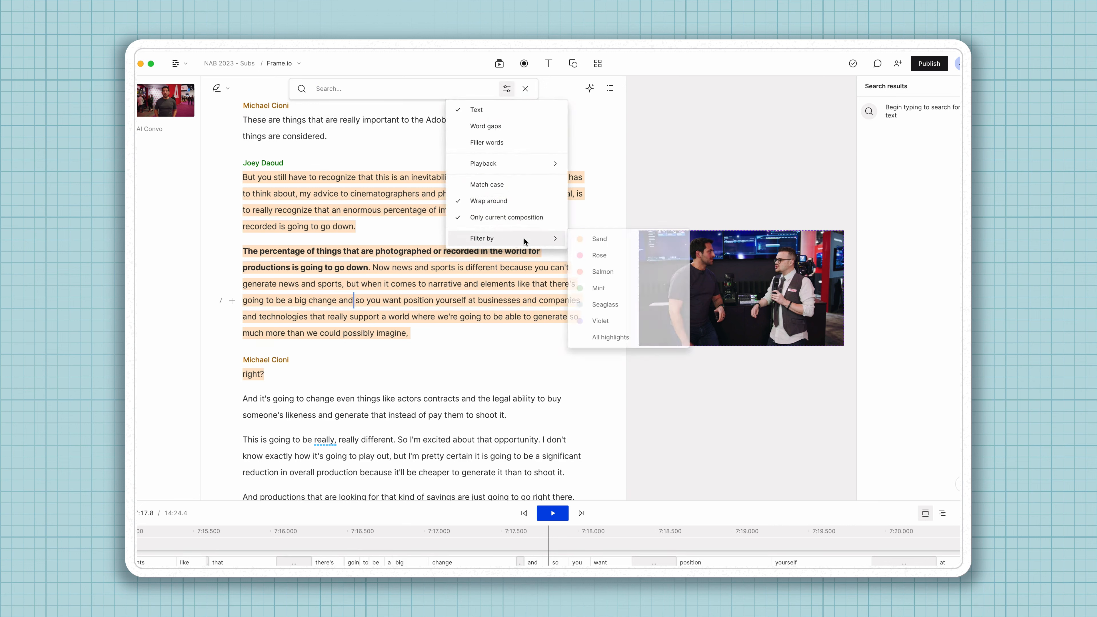
{"action": "mouse_move", "coordinate": [600, 243]}
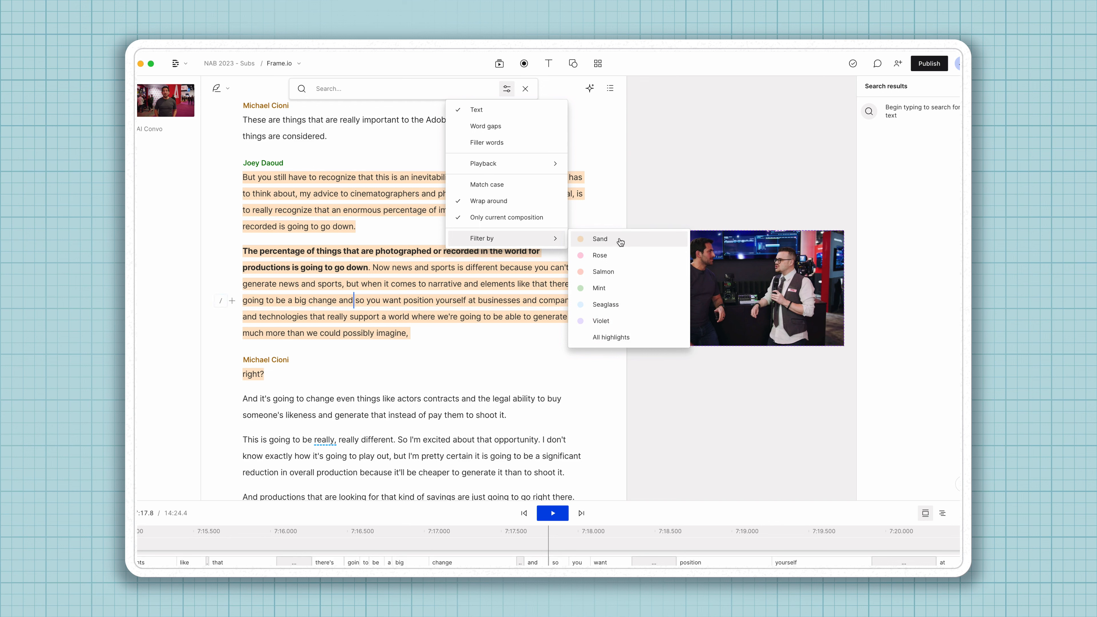
{"action": "left_click", "coordinate": [600, 239]}
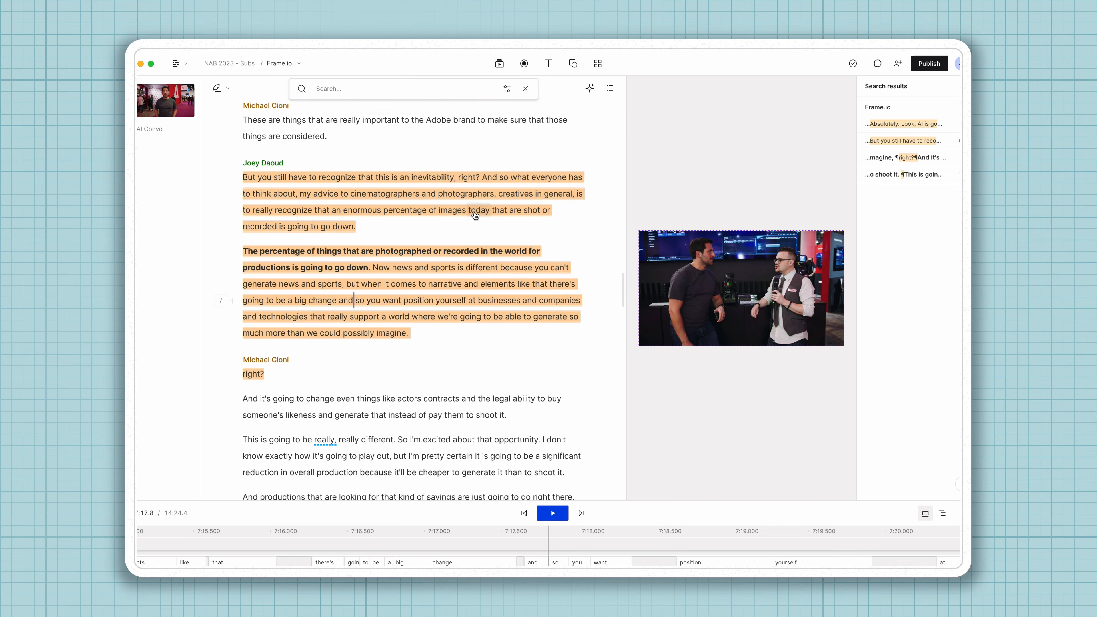
Enter 'Adobe' in the search field and jump to the second Frame.io match.
{"action": "left_click", "coordinate": [385, 94]}
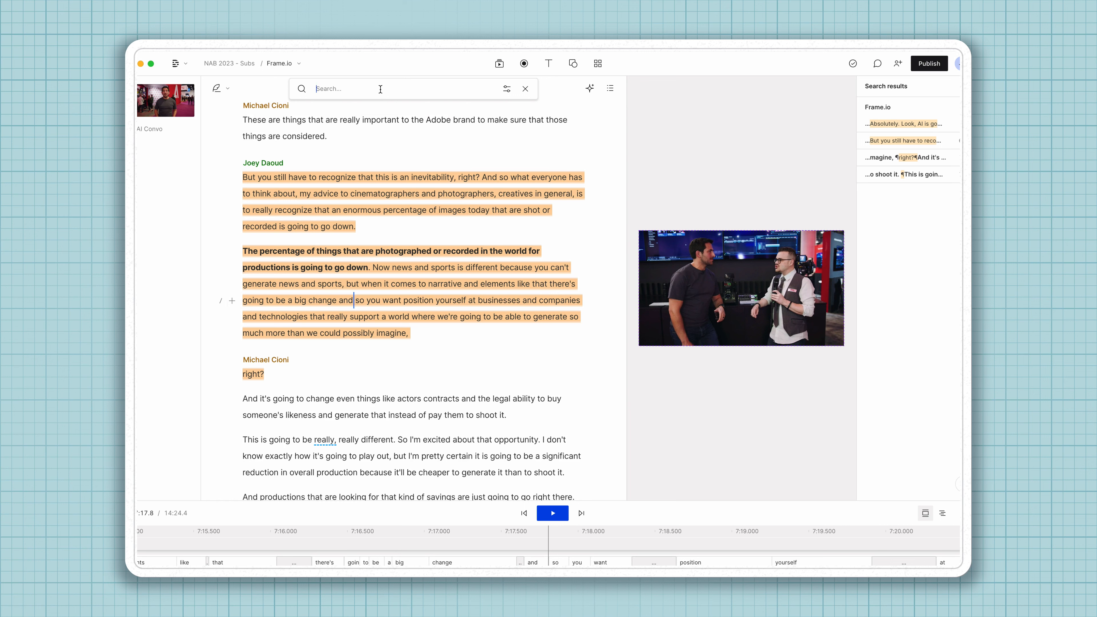
{"action": "type", "text": "Adobe"}
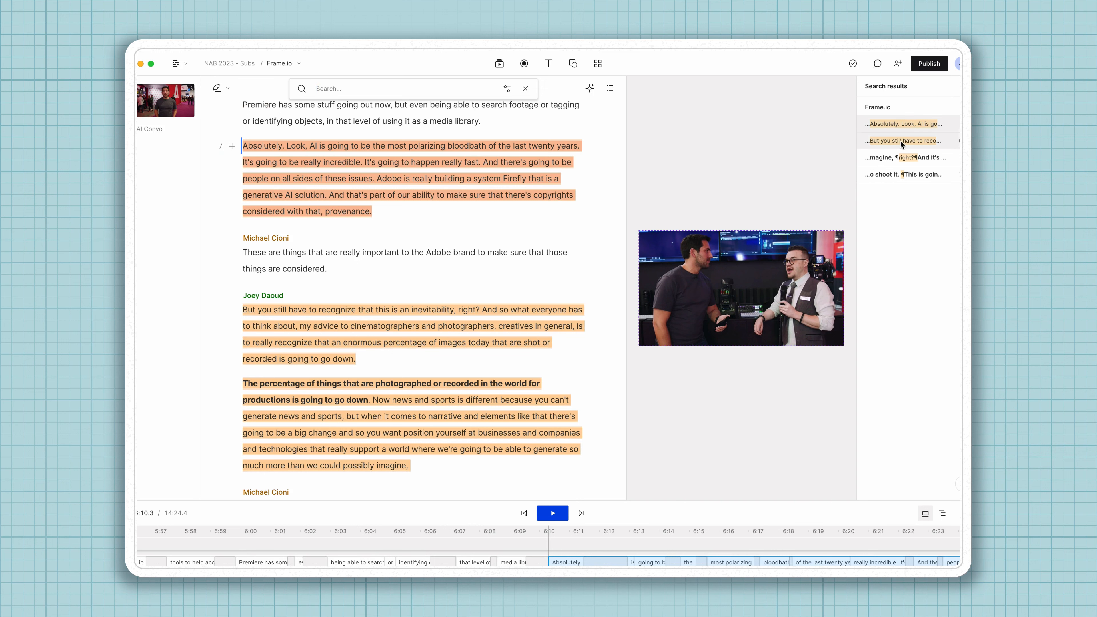
{"action": "left_click", "coordinate": [552, 513]}
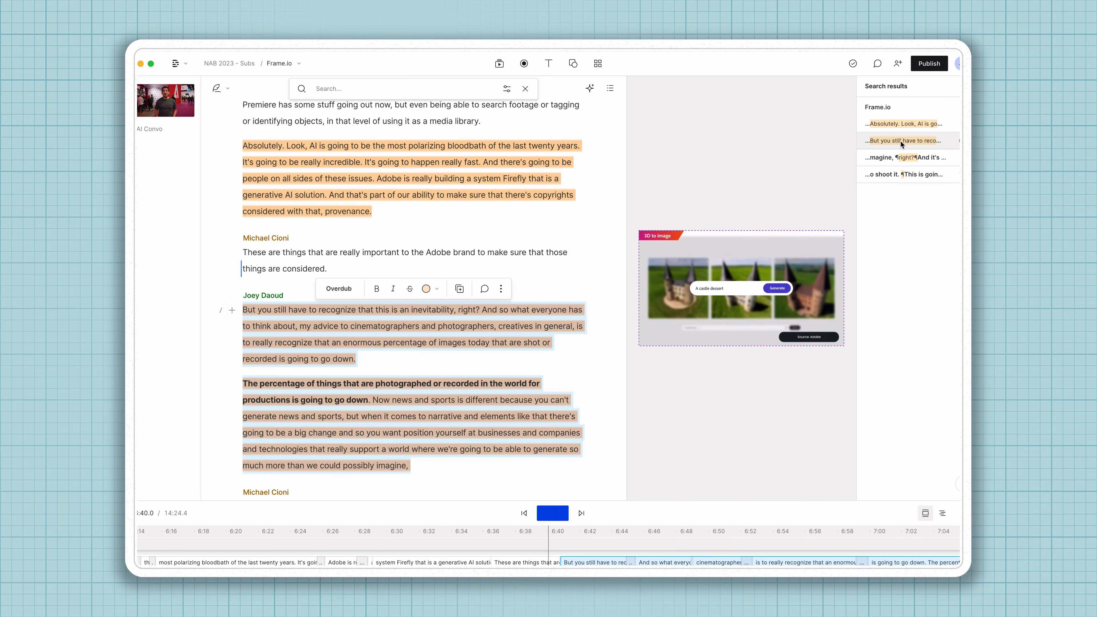
{"action": "left_click", "coordinate": [553, 513]}
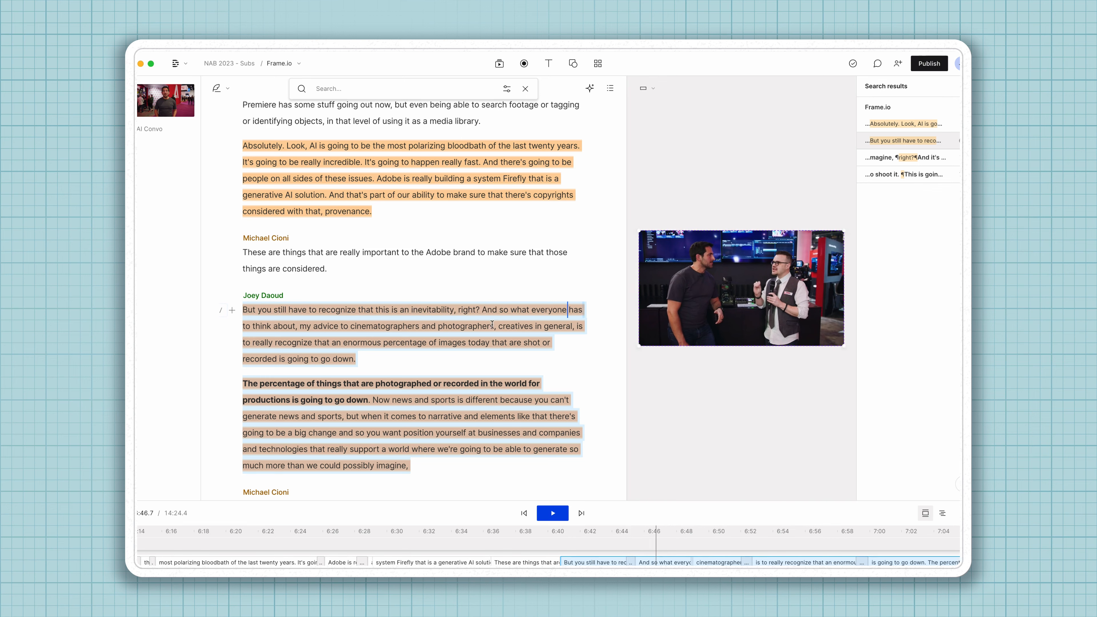
{"action": "scroll", "scroll_direction": "down", "scroll_amount": 3}
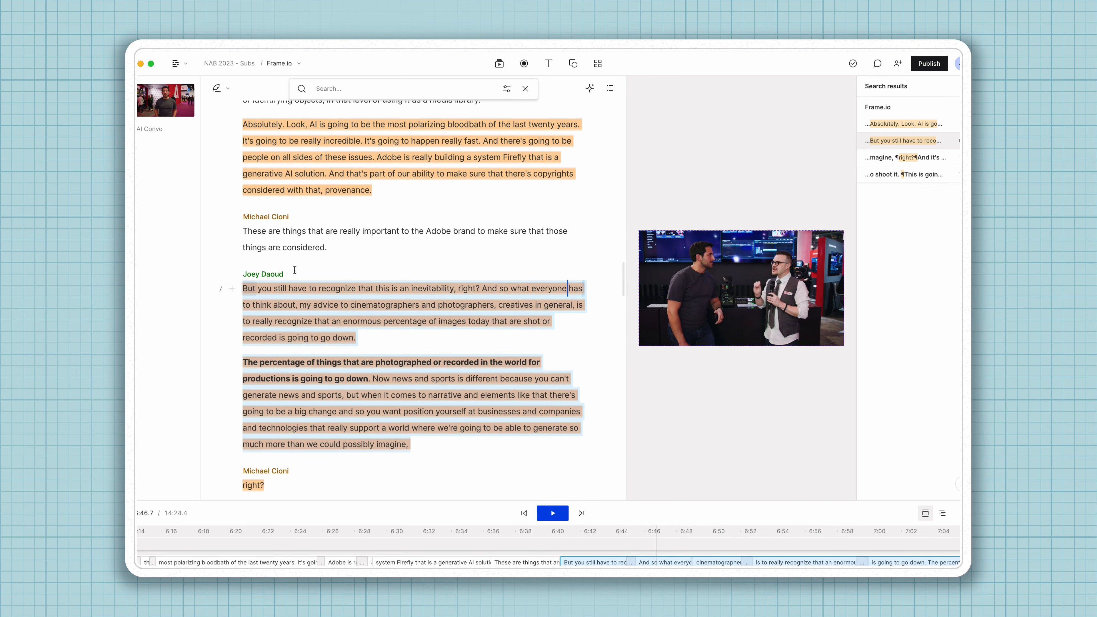
{"action": "scroll", "scroll_direction": "down", "scroll_amount": 3}
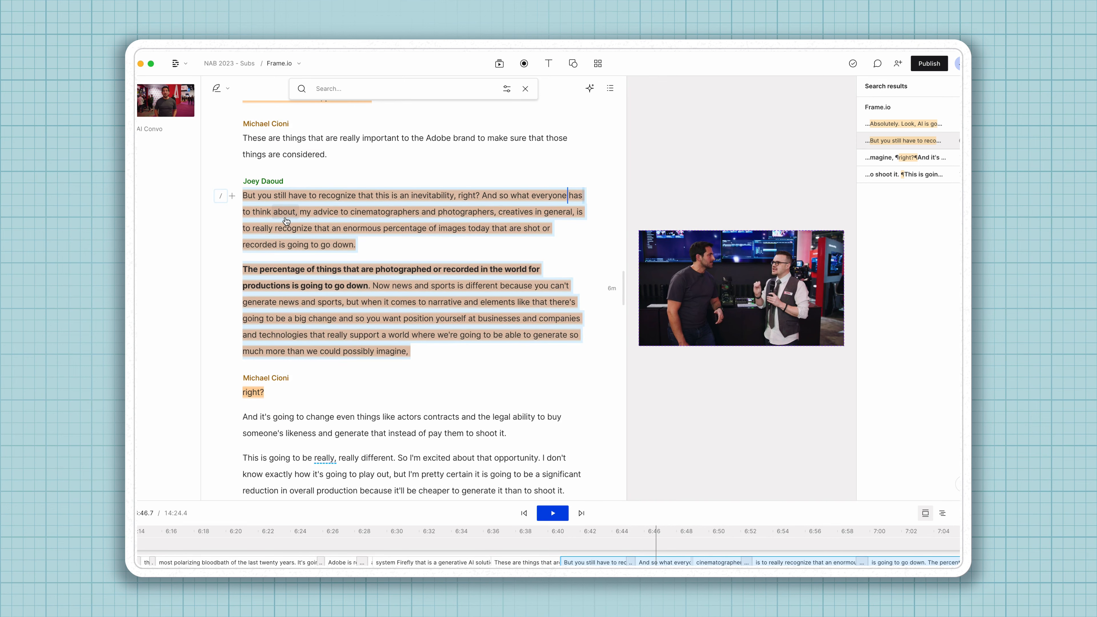
{"action": "mouse_move", "coordinate": [825, 217]}
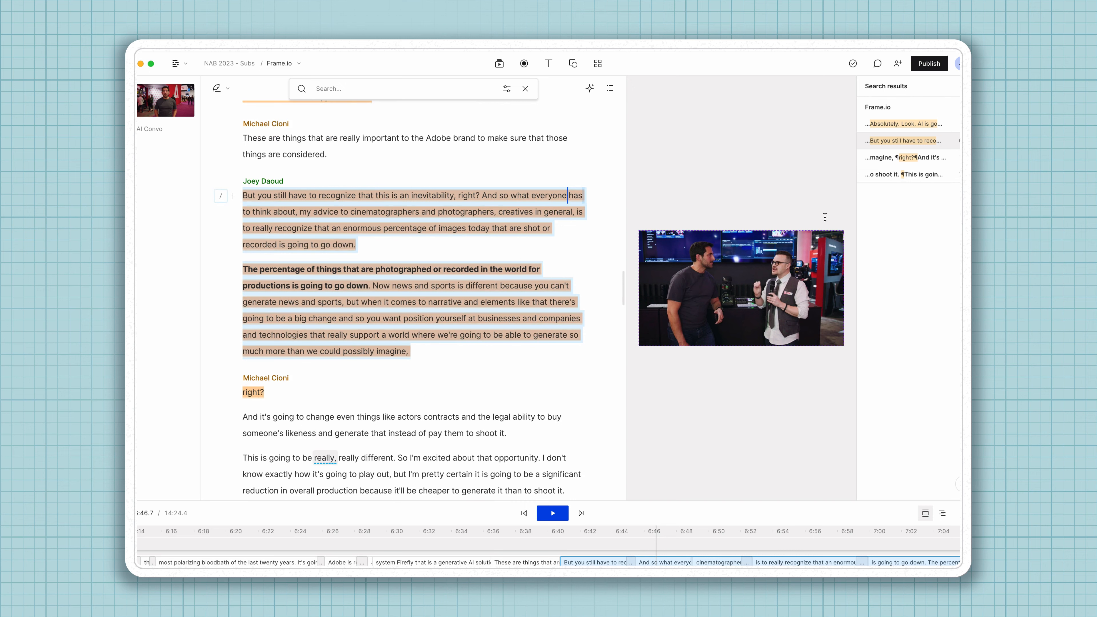
Jump to the third Frame.io match, the word 'right?', and bring up the search options.
{"action": "left_click", "coordinate": [553, 513]}
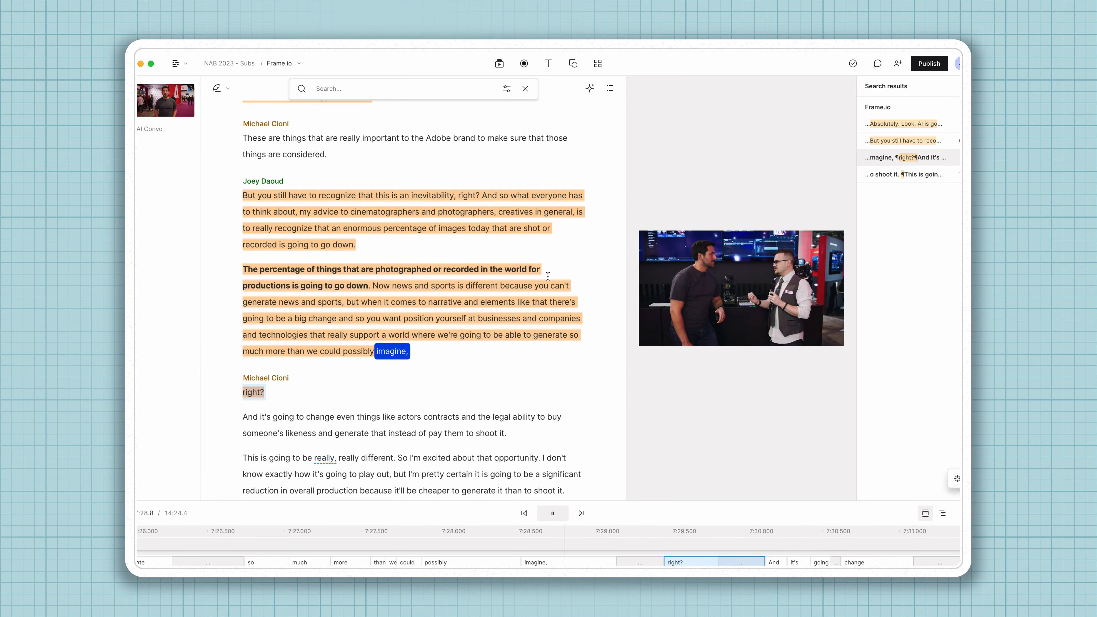
{"action": "left_click", "coordinate": [552, 513]}
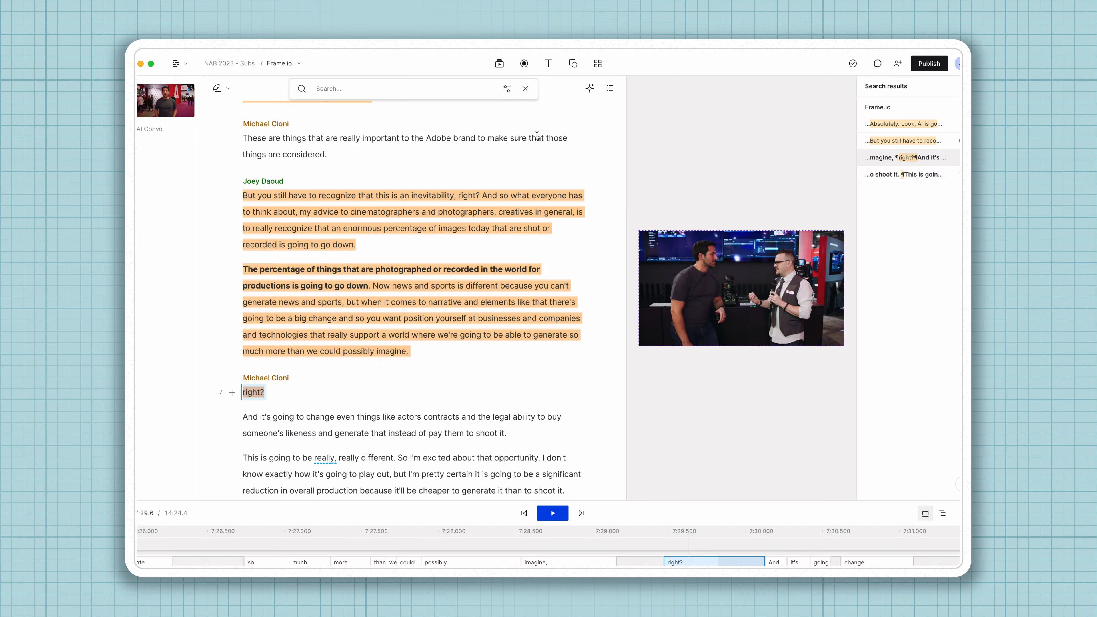
{"action": "left_click", "coordinate": [506, 89]}
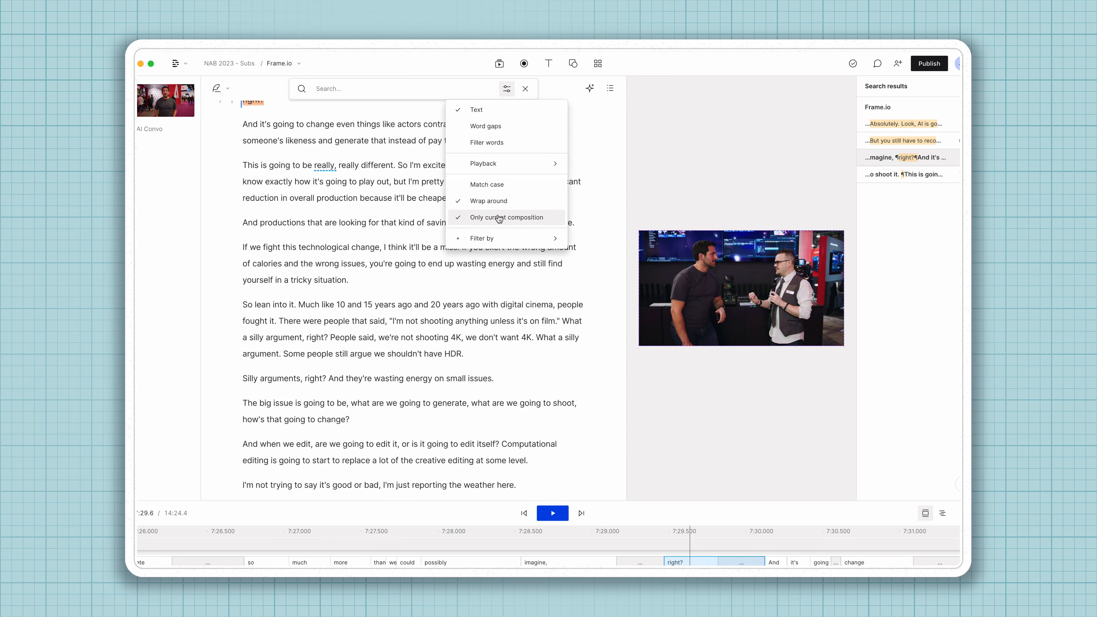
Extend the Sand-highlight search to all compositions and play the first Backlight - iconik match.
{"action": "left_click", "coordinate": [506, 217]}
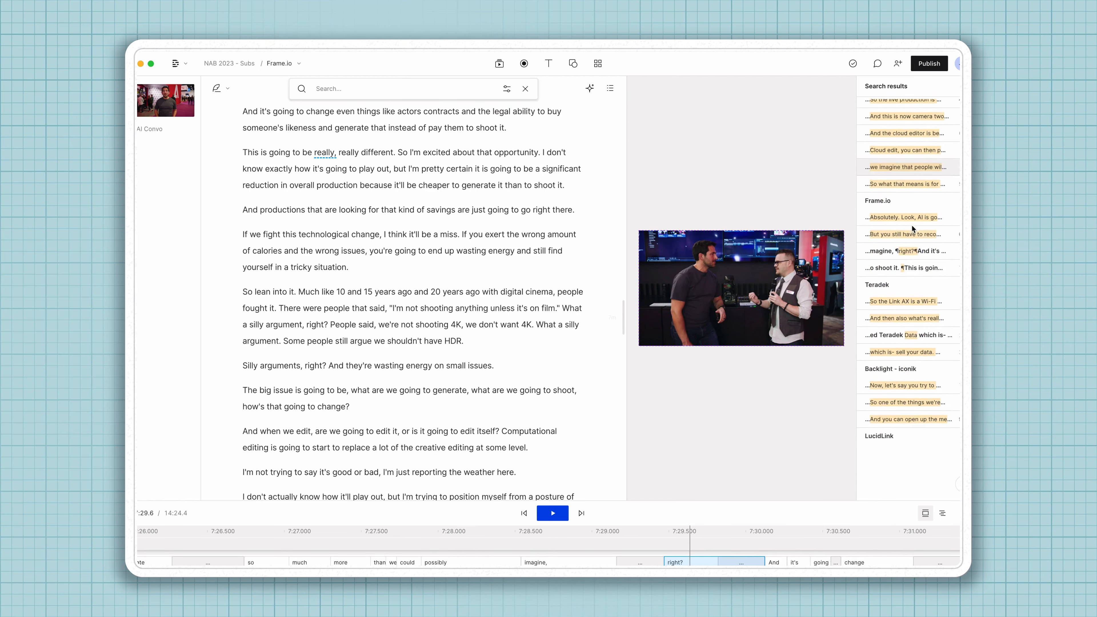
{"action": "scroll", "scroll_direction": "down", "scroll_amount": 3}
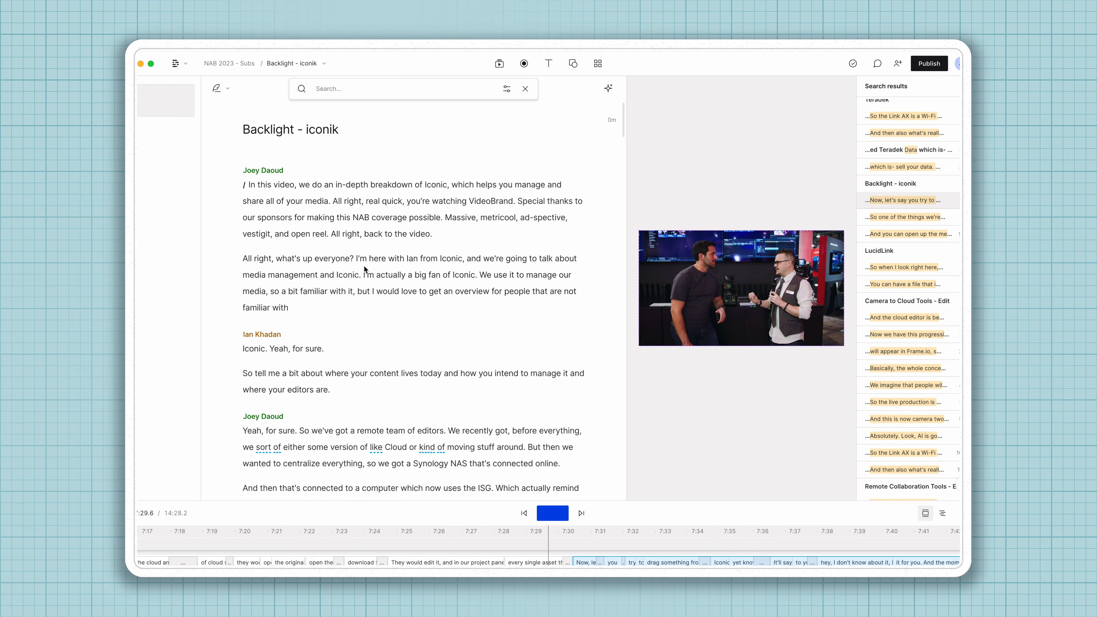
{"action": "left_click", "coordinate": [901, 200]}
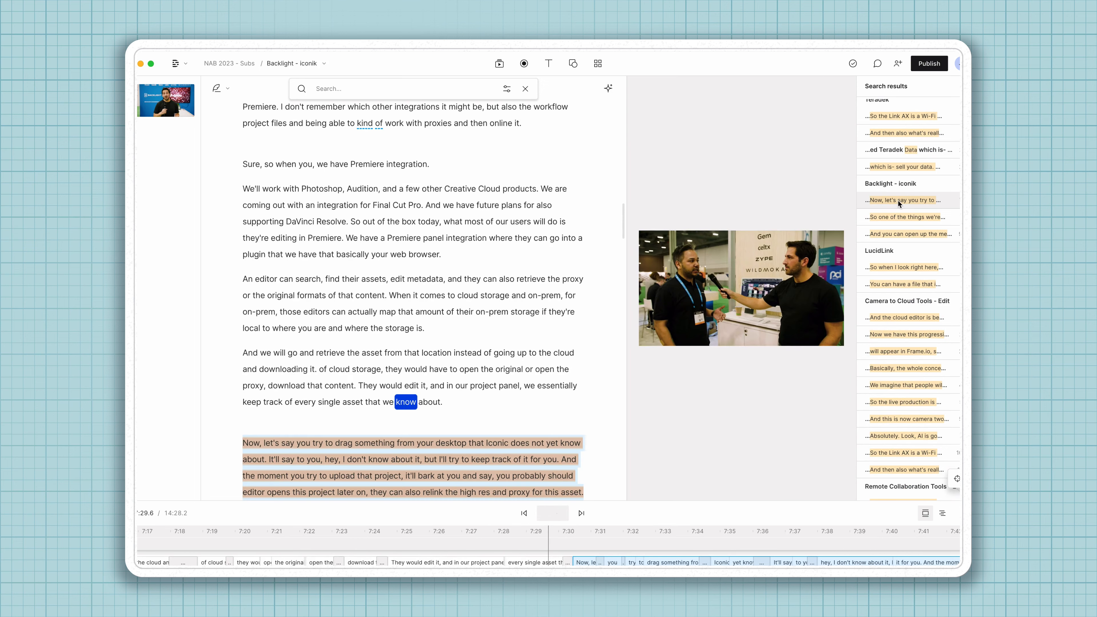
{"action": "left_click", "coordinate": [553, 513]}
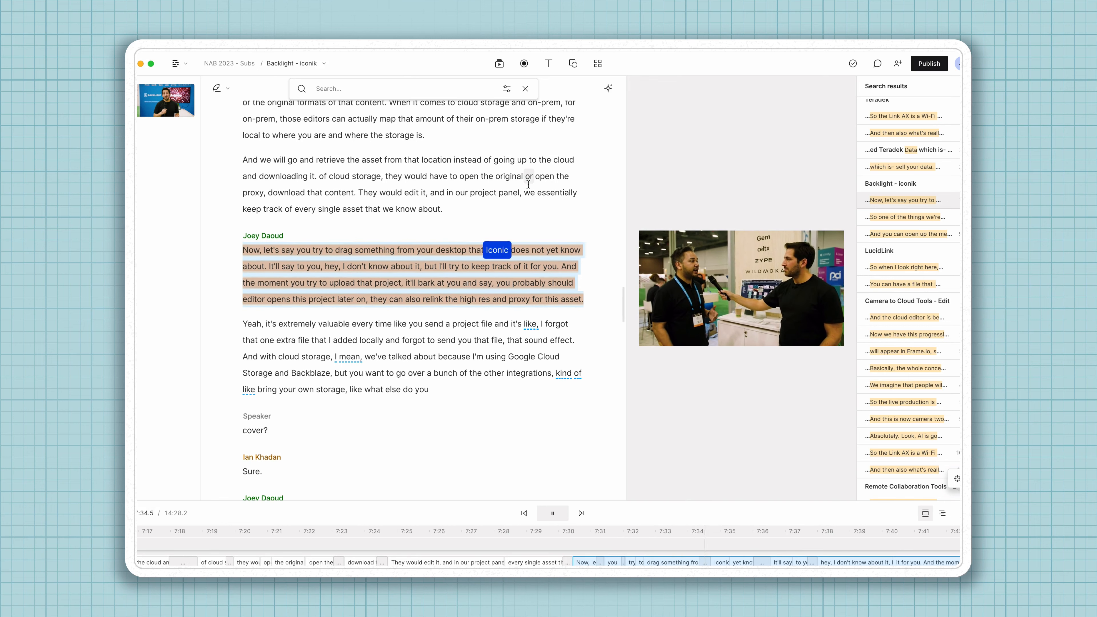
{"action": "left_click", "coordinate": [553, 513]}
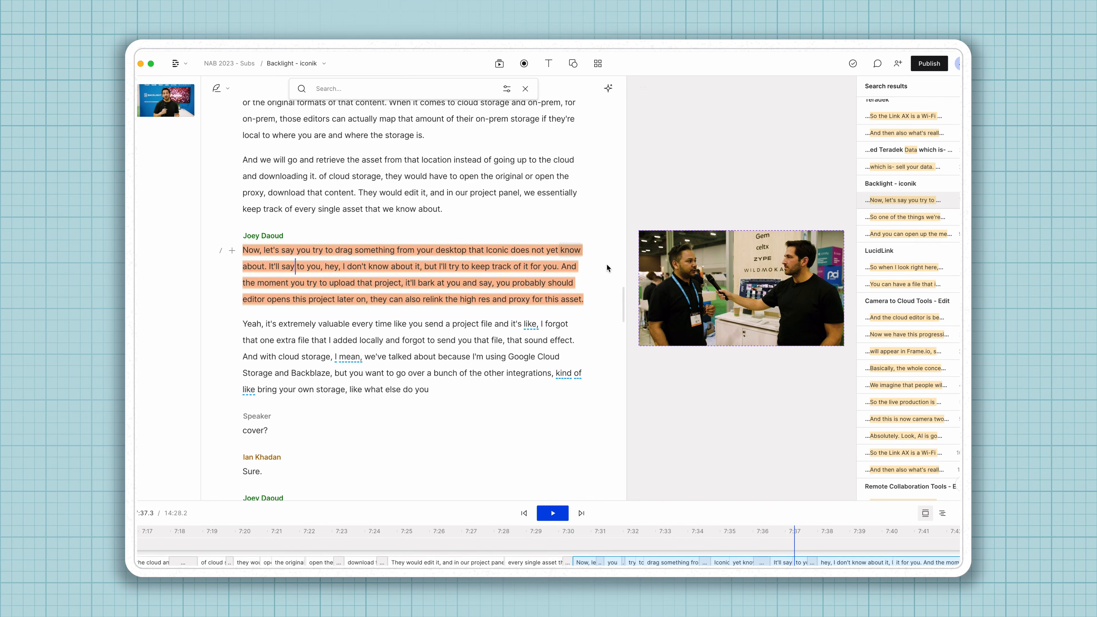
{"action": "mouse_move", "coordinate": [483, 229]}
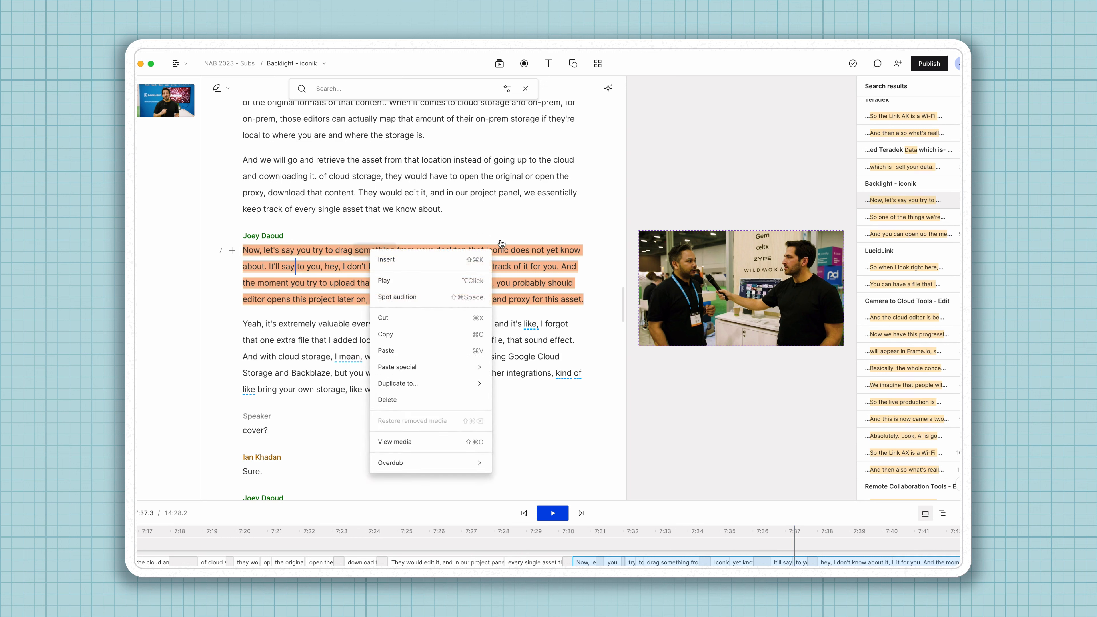
{"action": "mouse_move", "coordinate": [501, 304]}
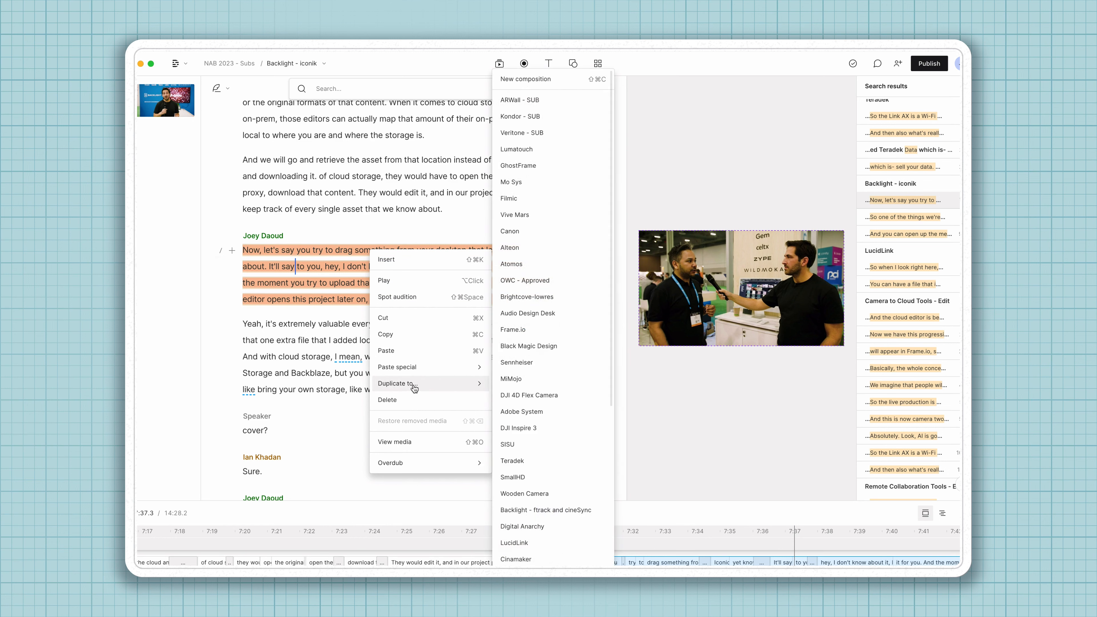
{"action": "mouse_move", "coordinate": [428, 381]}
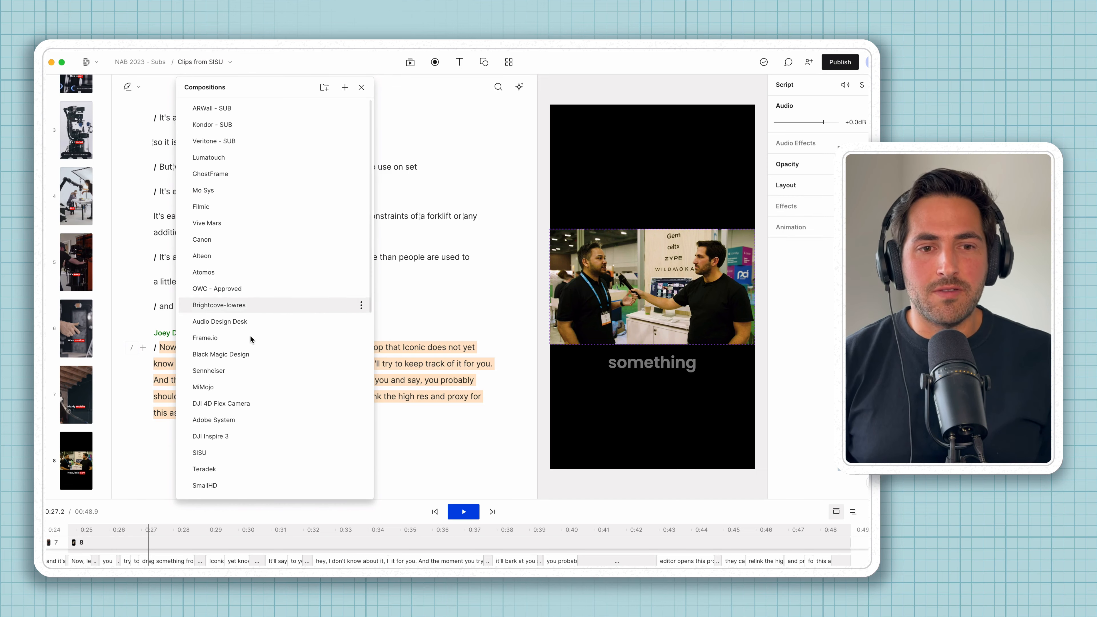
{"action": "mouse_move", "coordinate": [449, 247]}
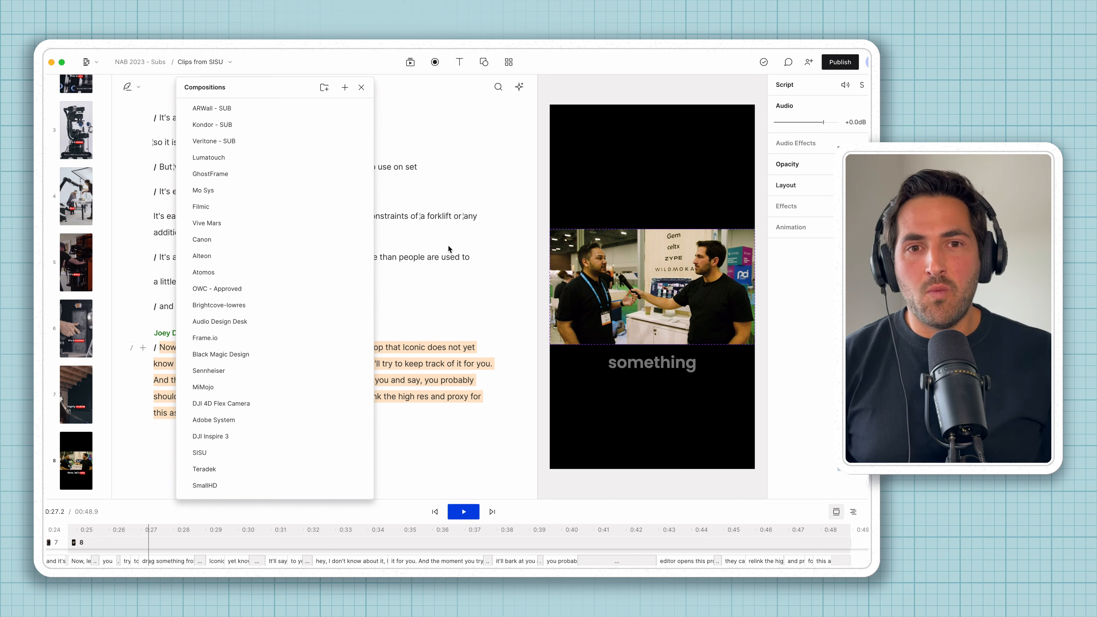
{"action": "mouse_move", "coordinate": [330, 337]}
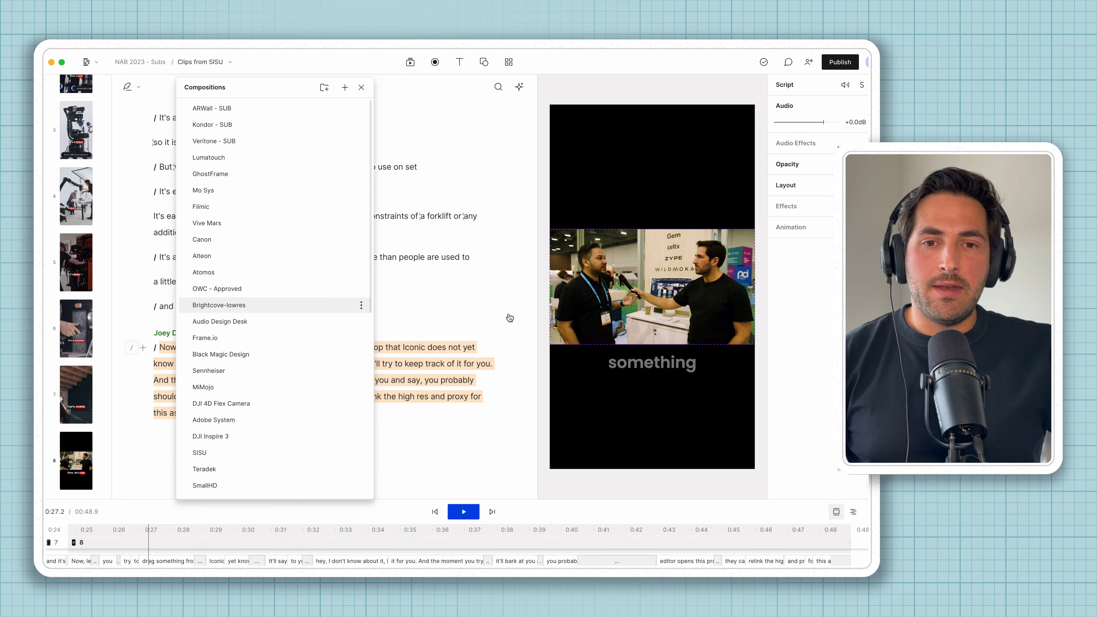
{"action": "left_click", "coordinate": [361, 88]}
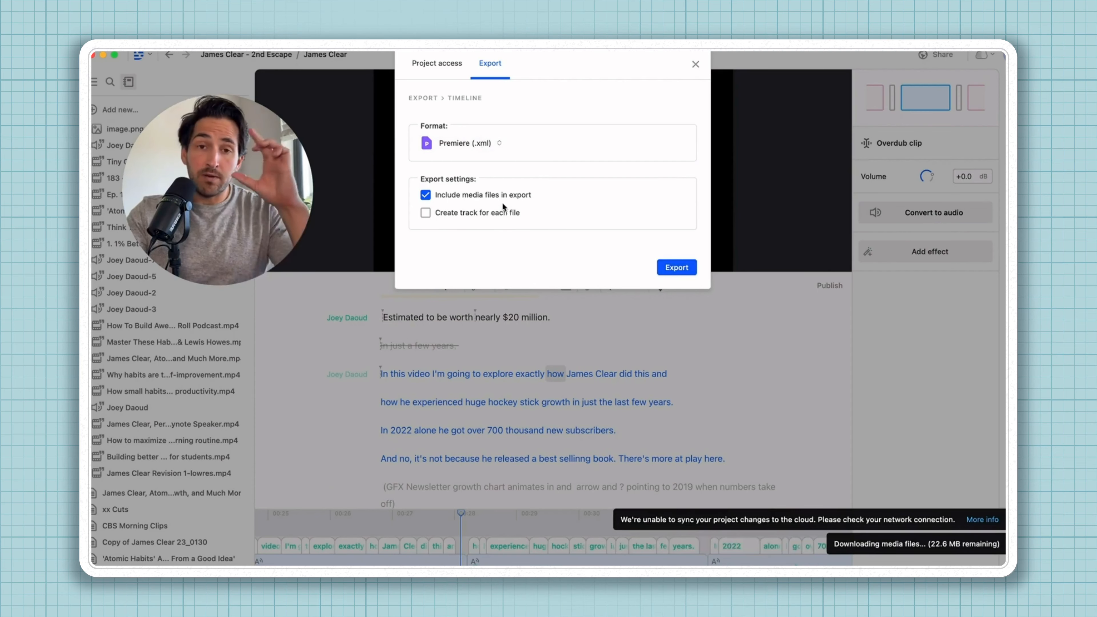
Replace the project-wide search term SEO with 'newsletter'.
{"action": "left_click", "coordinate": [696, 64]}
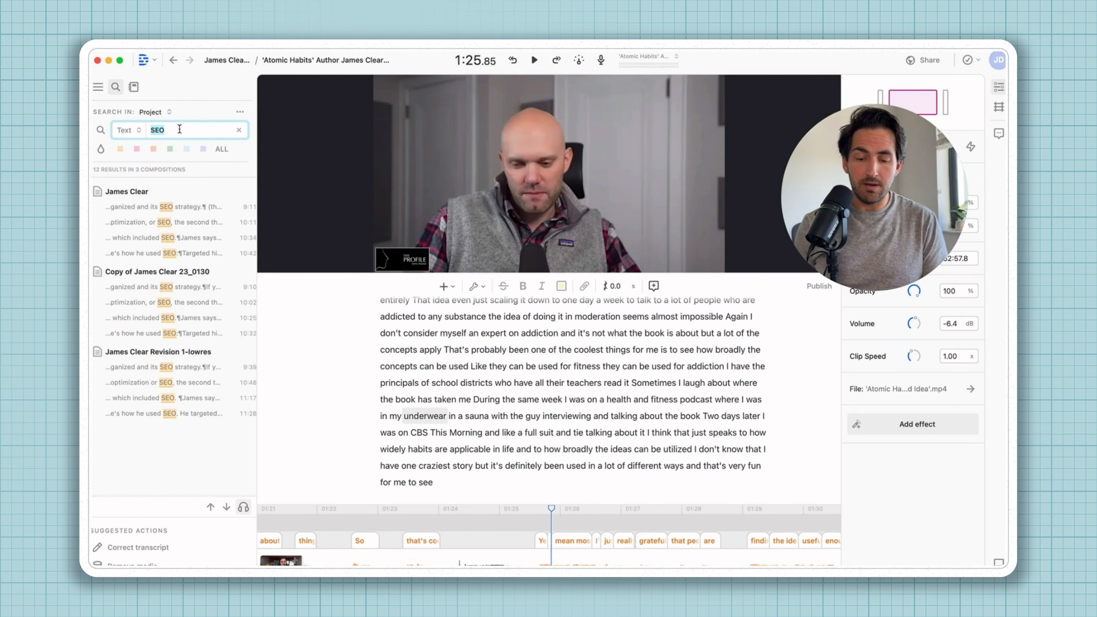
{"action": "type", "text": "newsletter"}
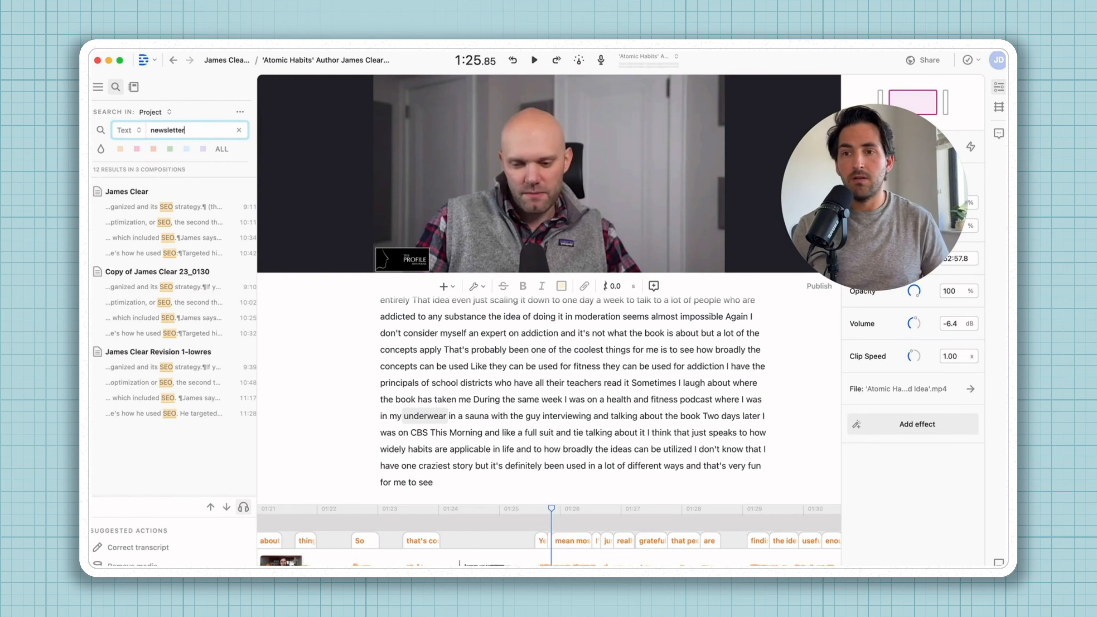